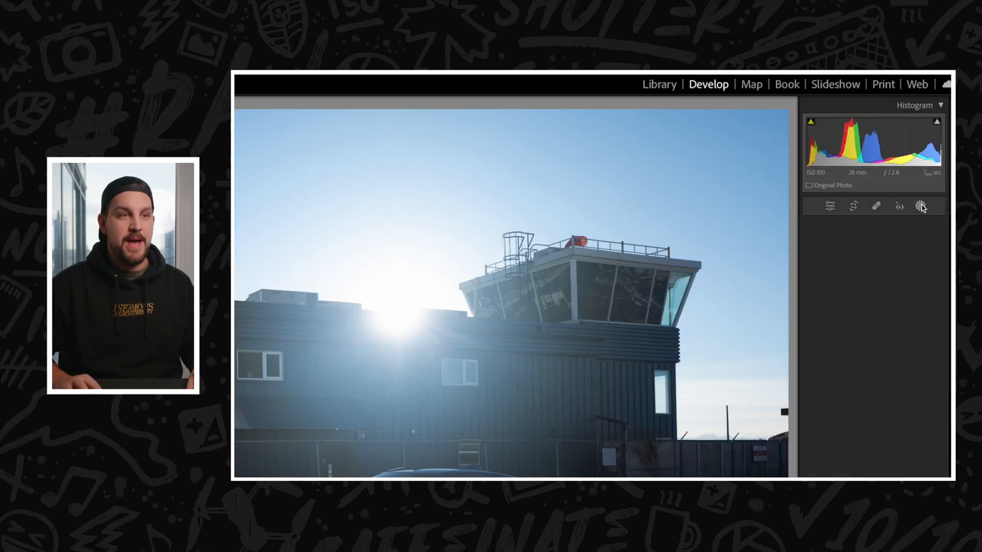
- Add an AI Sky mask to the control-tower photo and bring up the mask's options menu
click(920, 206)
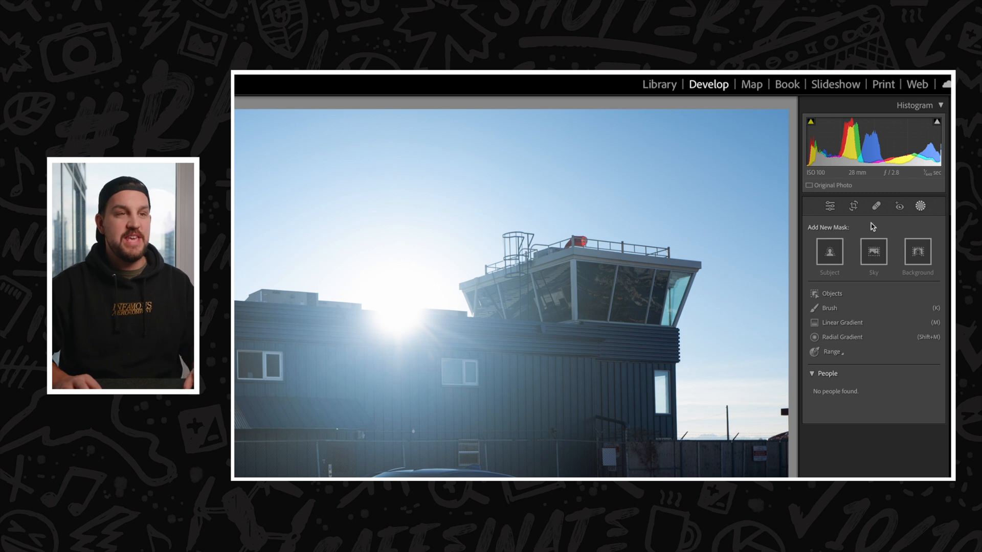
click(872, 253)
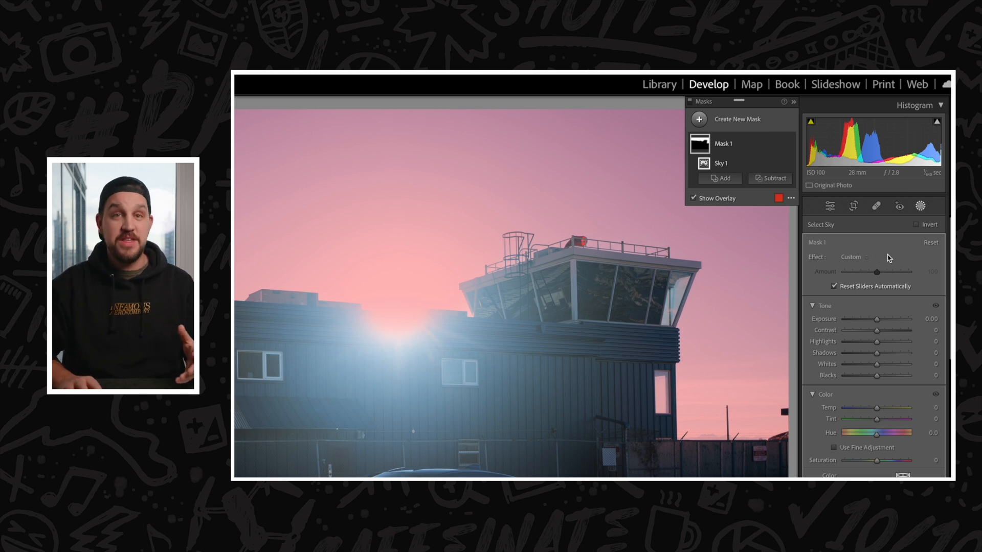
mouse_move(808, 147)
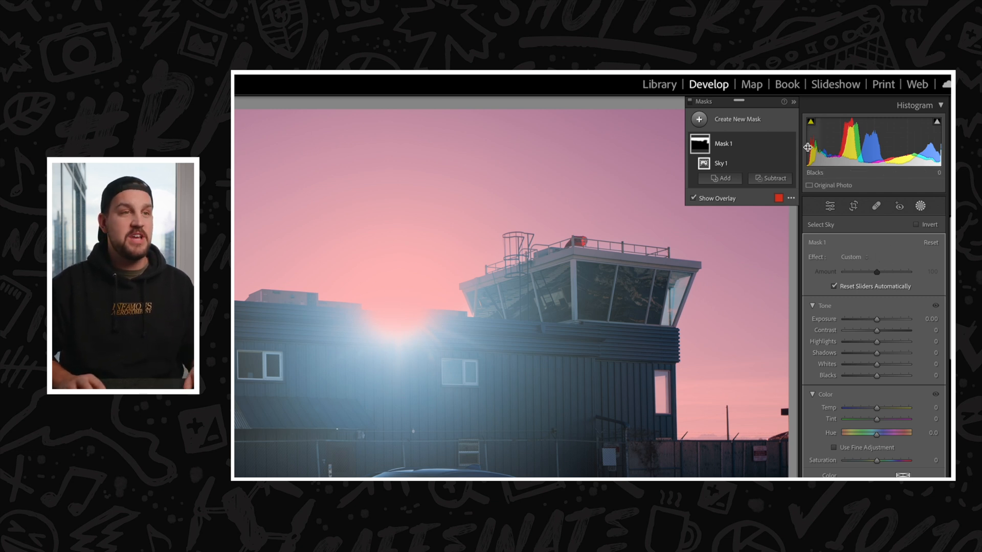
mouse_move(779, 148)
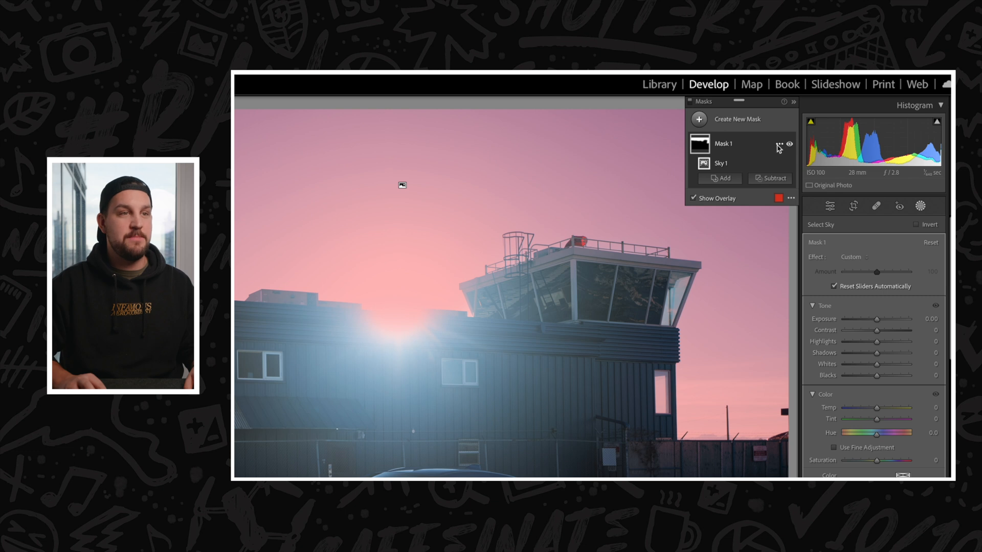
click(778, 143)
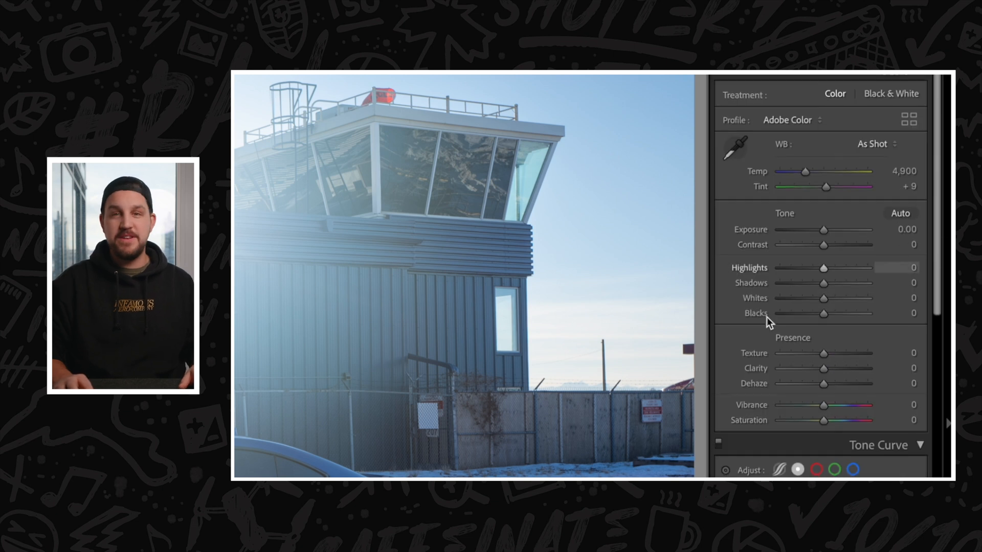
mouse_move(825, 271)
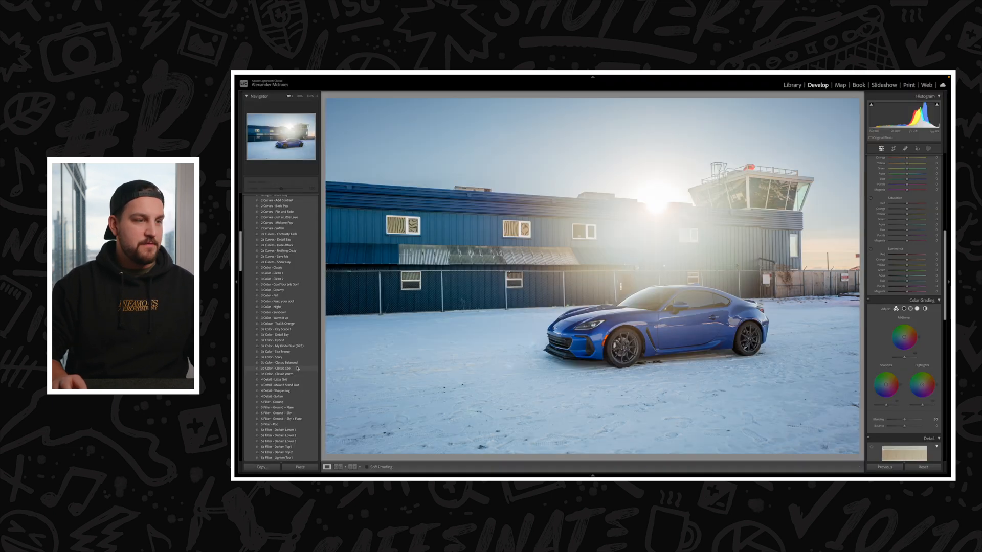
- Apply a 3b Color grading preset and the 4 Detail - Sharpening preset to the blue car
click(278, 373)
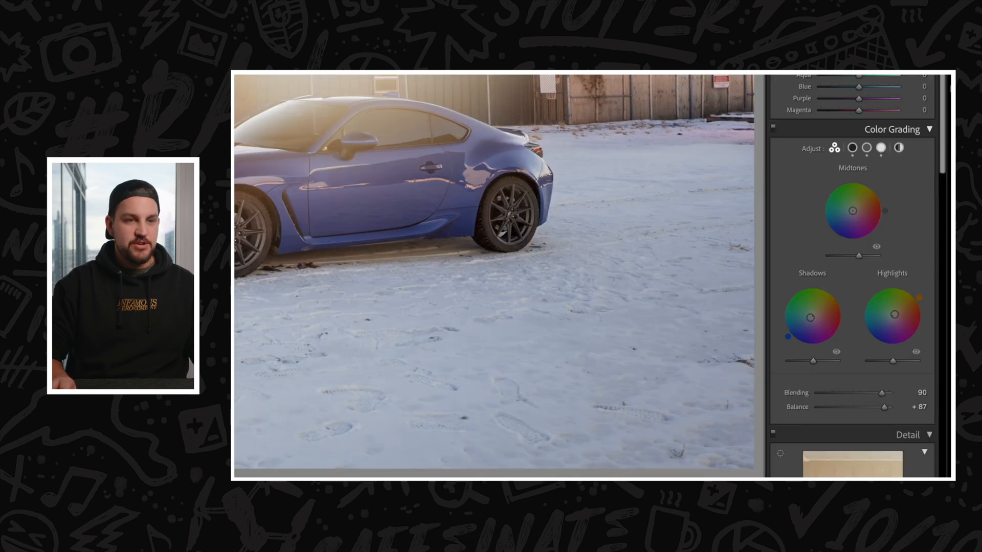
click(851, 149)
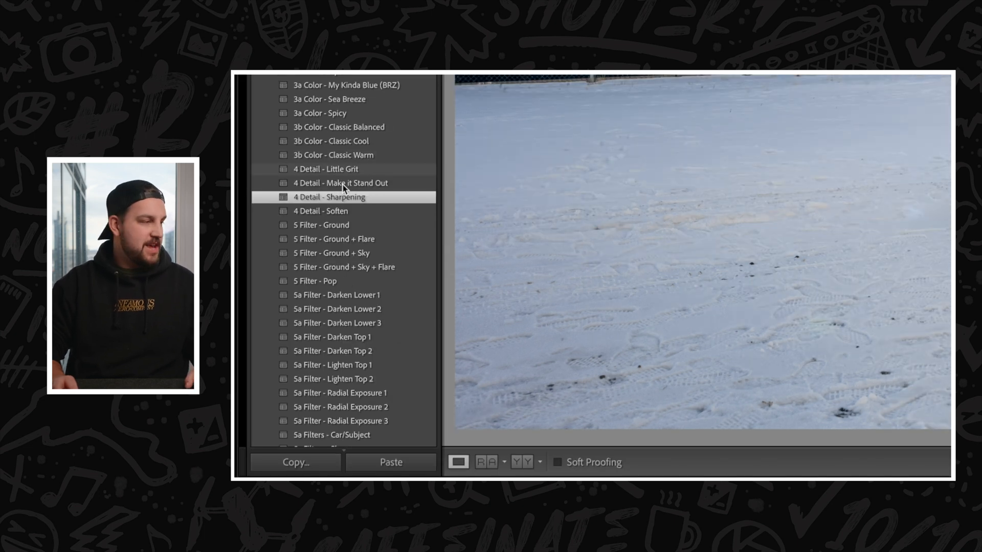
mouse_move(376, 201)
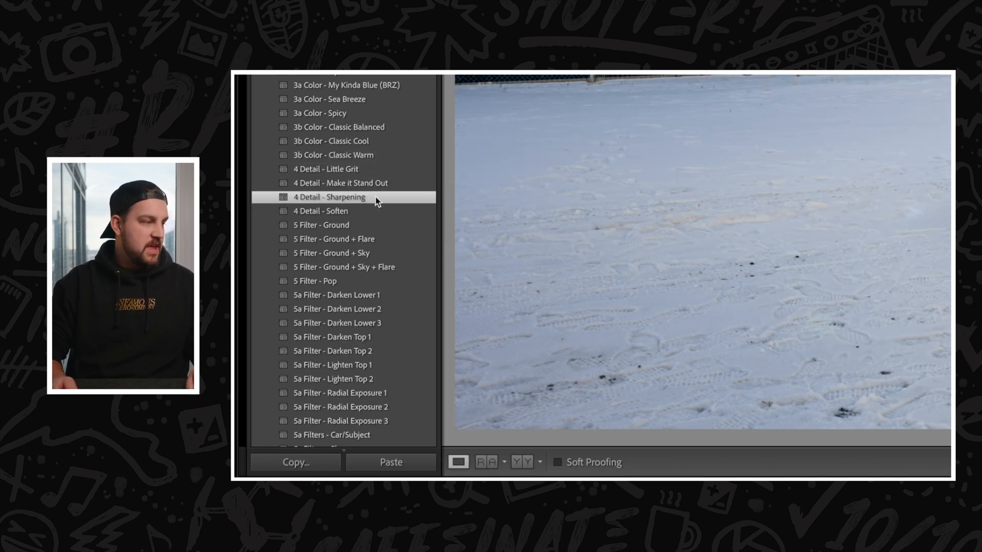
scroll(down, 3)
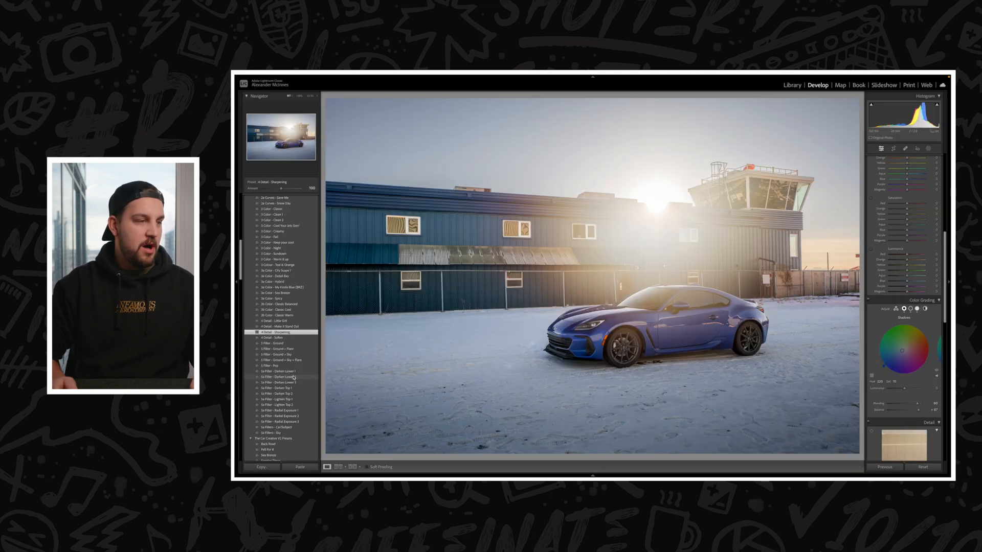
- Stack 5a Filter Darken Lower, Darken Top and Car/Subject presets onto the blue car
click(281, 377)
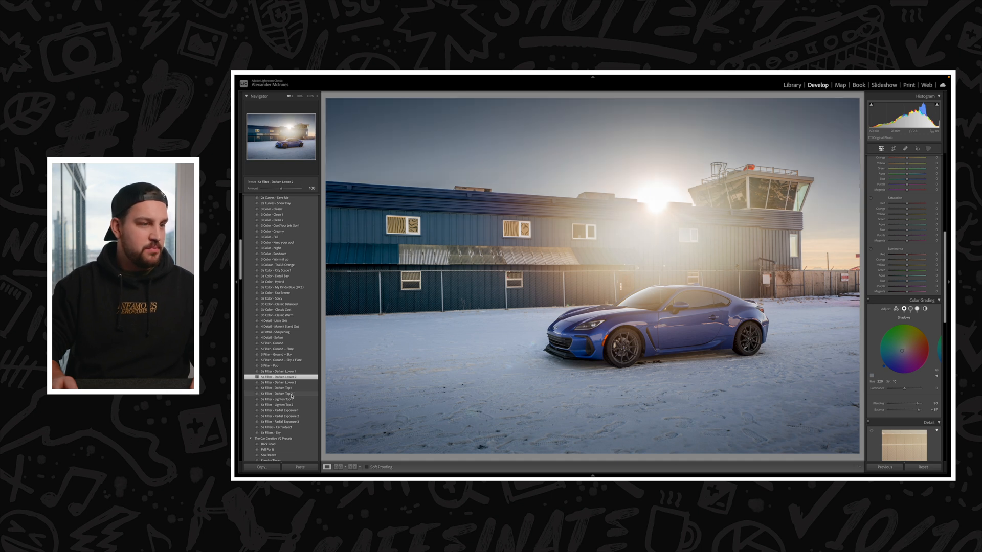
click(278, 393)
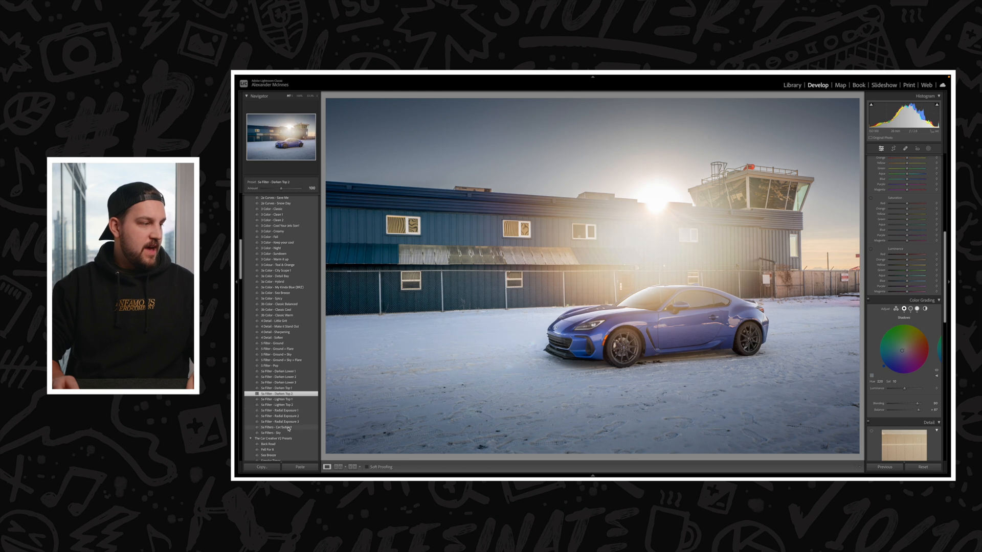
click(278, 427)
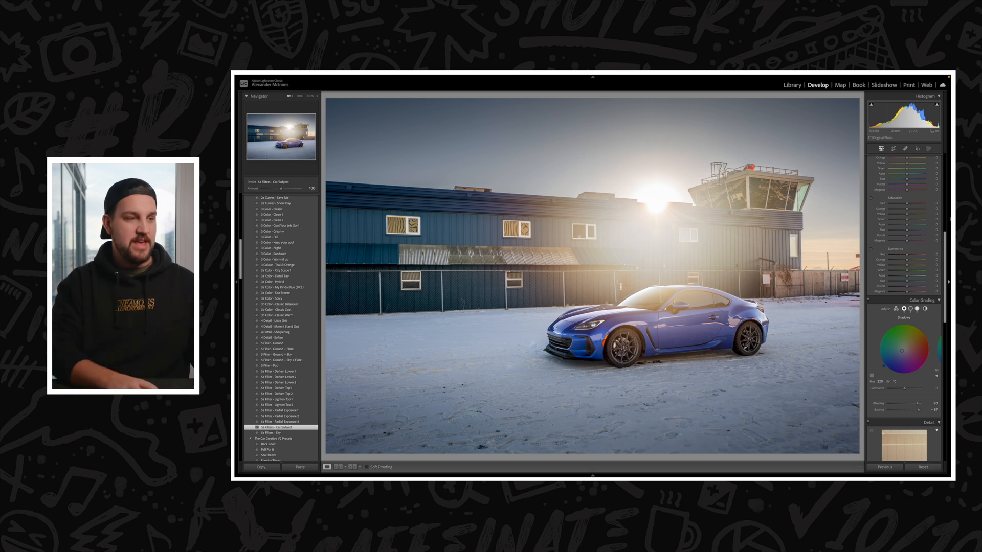
click(879, 149)
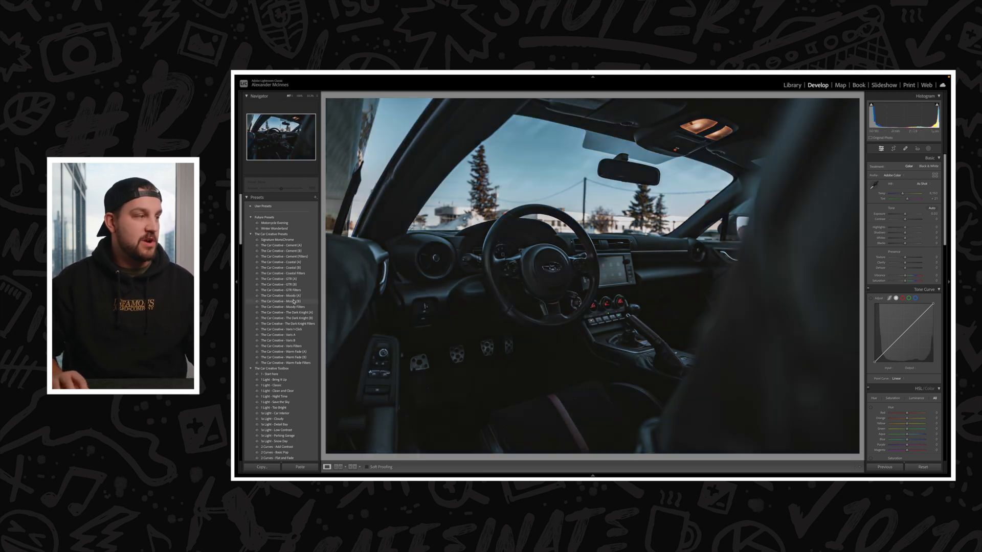
- Adjust the interior photo's tone: Exposure -0.35, Highlights -68, Shadows +100, Blacks +57, Dehaze +35, Saturation -47
click(281, 301)
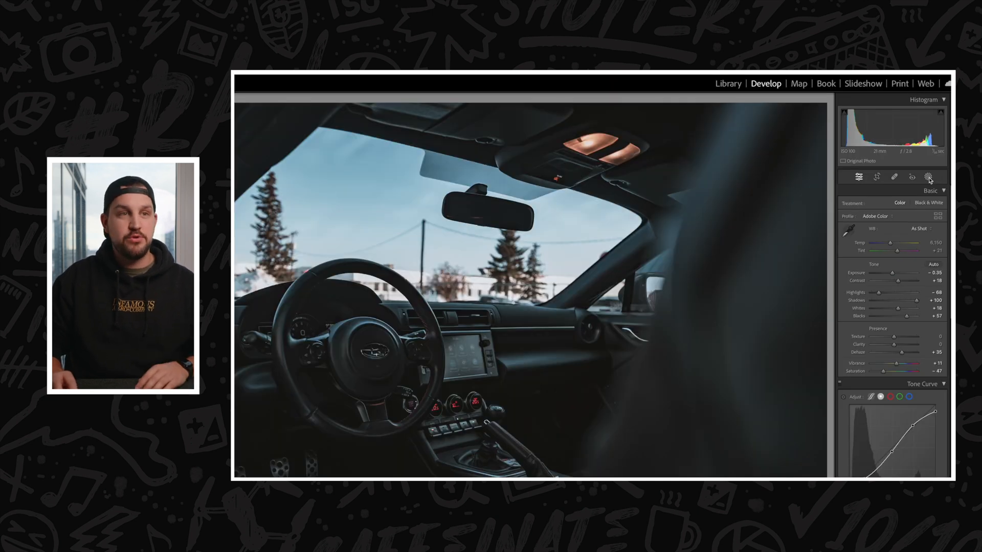
- Create a Sky mask on the interior photo, brush in extra areas, then invert it
click(926, 176)
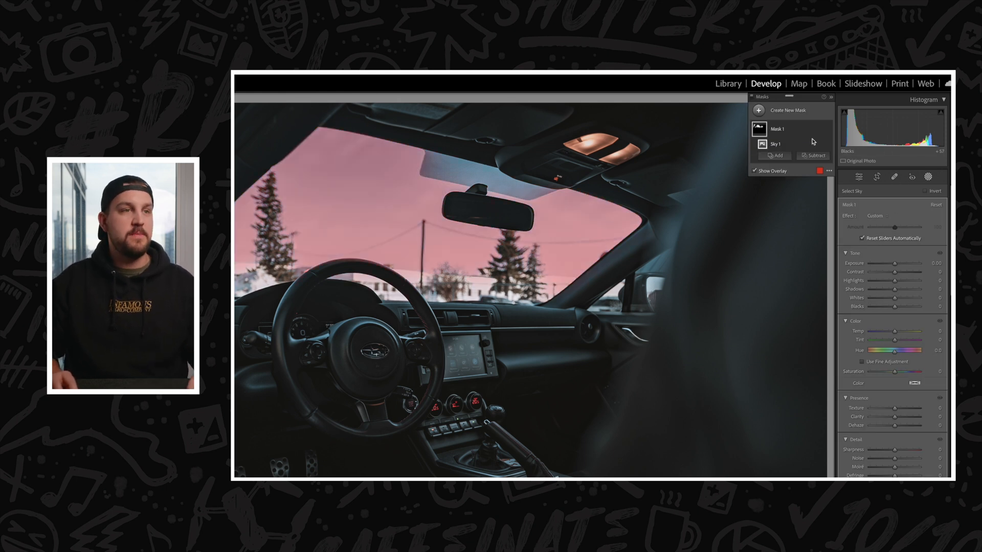
click(775, 155)
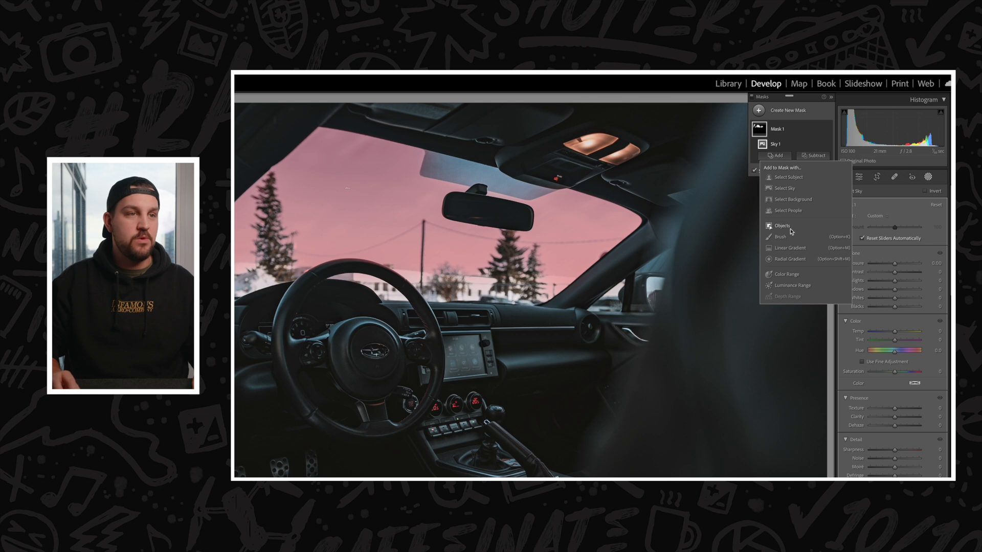
click(782, 236)
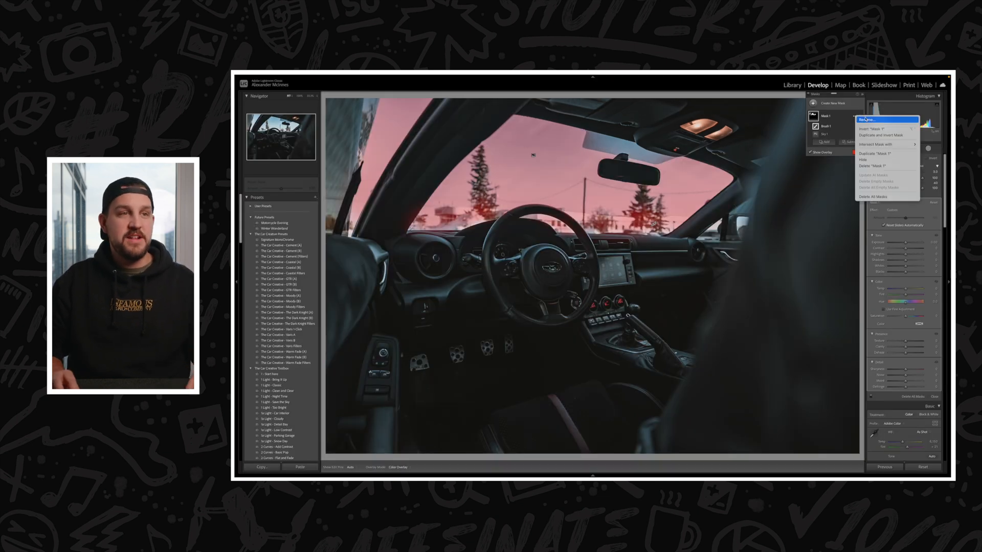
click(873, 128)
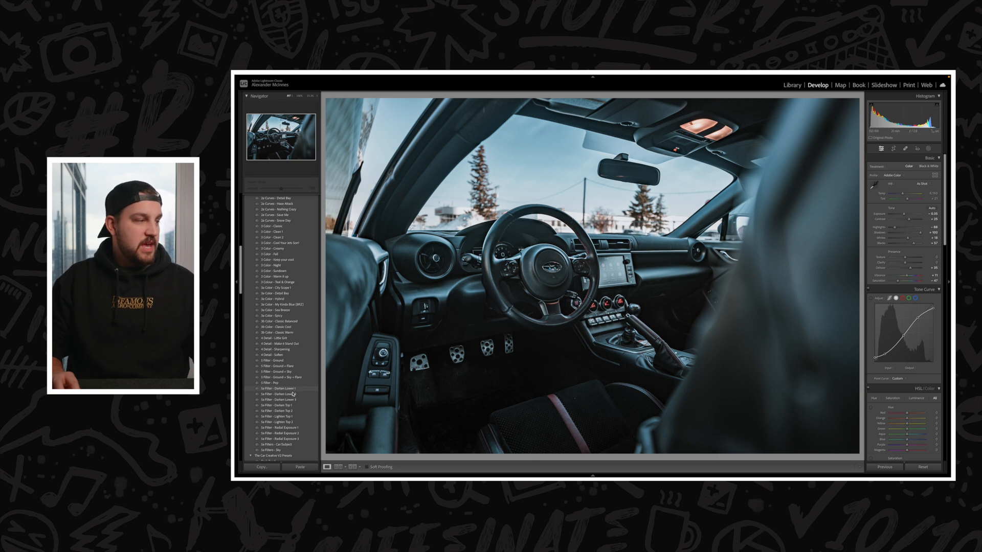
- Stack 5a Filter Darken Lower 2, Darken Top and another 5a filter preset onto the interior
click(282, 394)
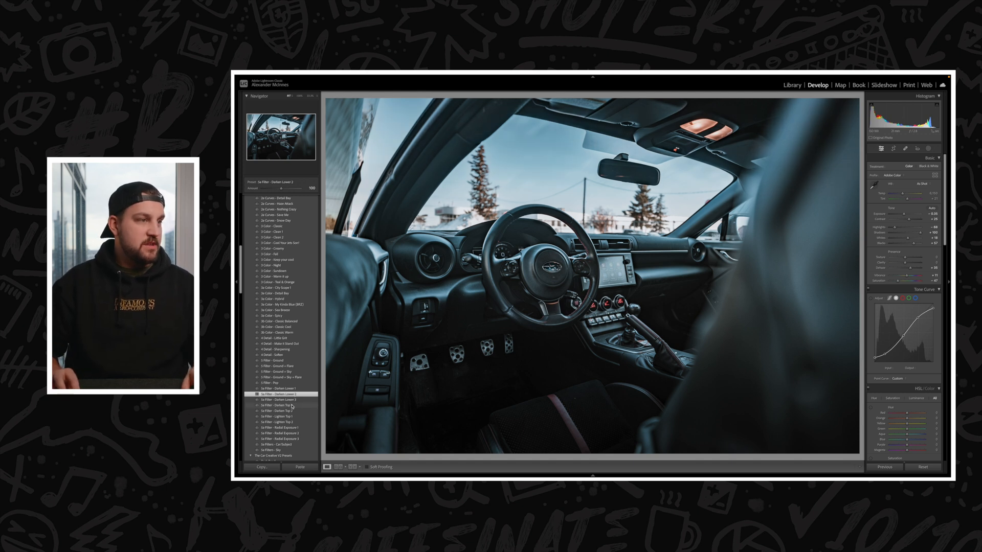
click(277, 411)
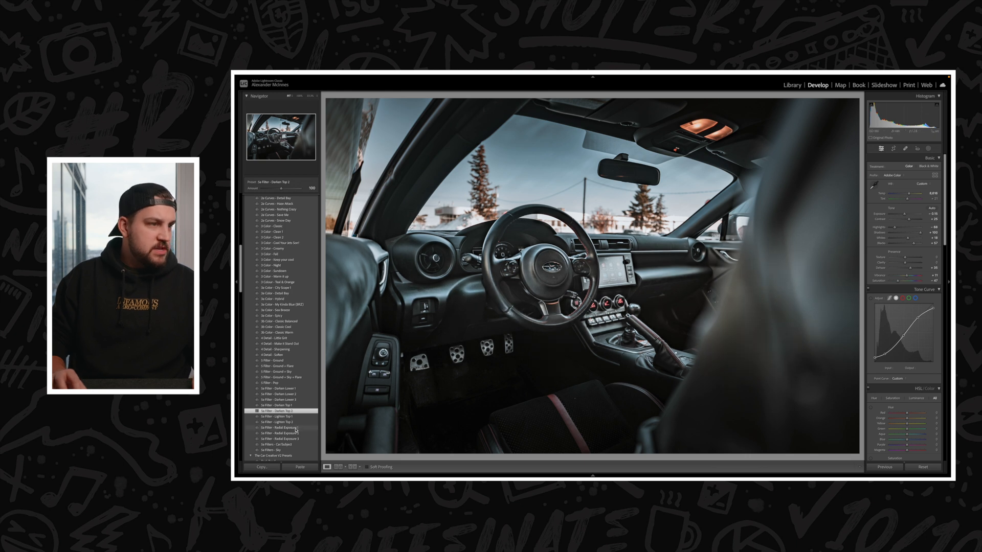
click(281, 428)
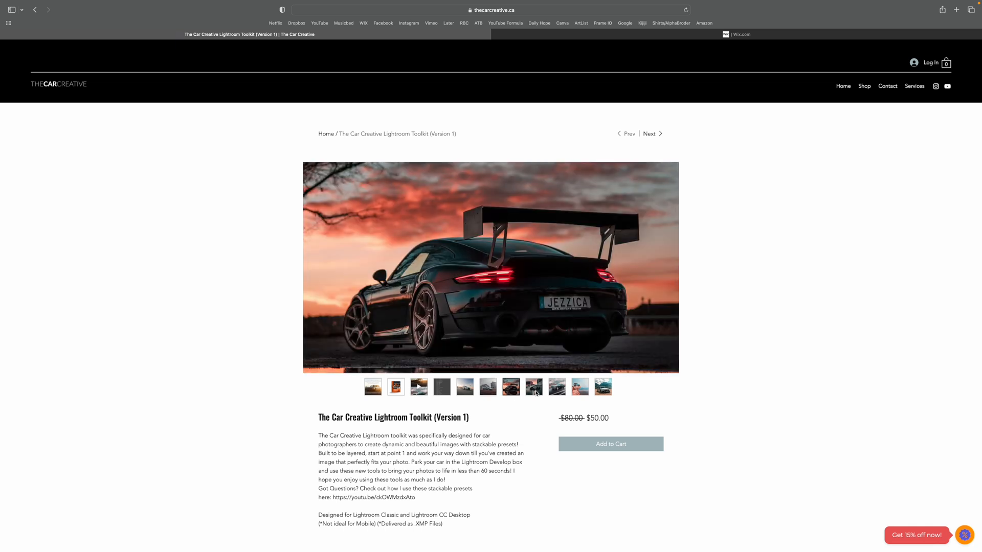
- View the blue off-roader sample, then go to the Automotive Presets Bundle - V1 page ($30)
click(579, 387)
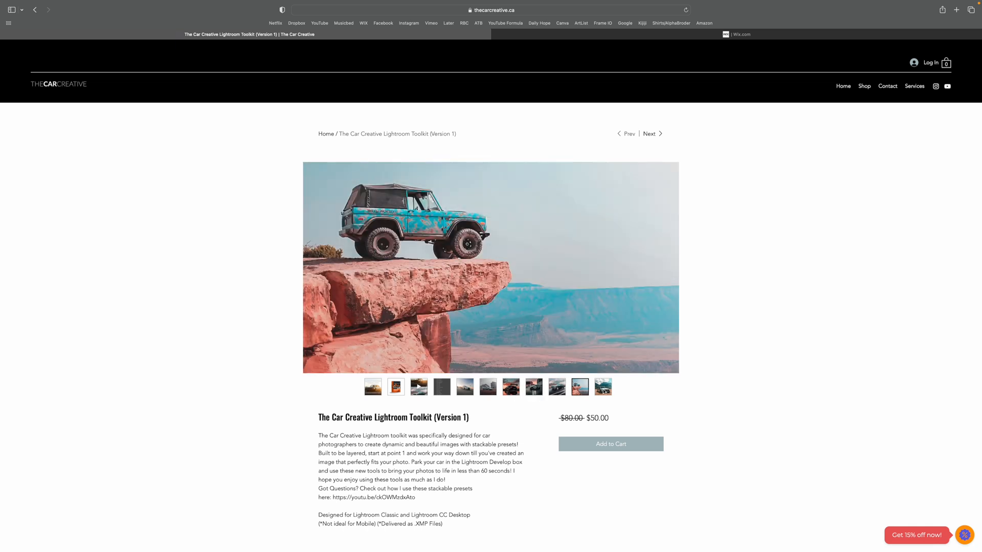
click(650, 133)
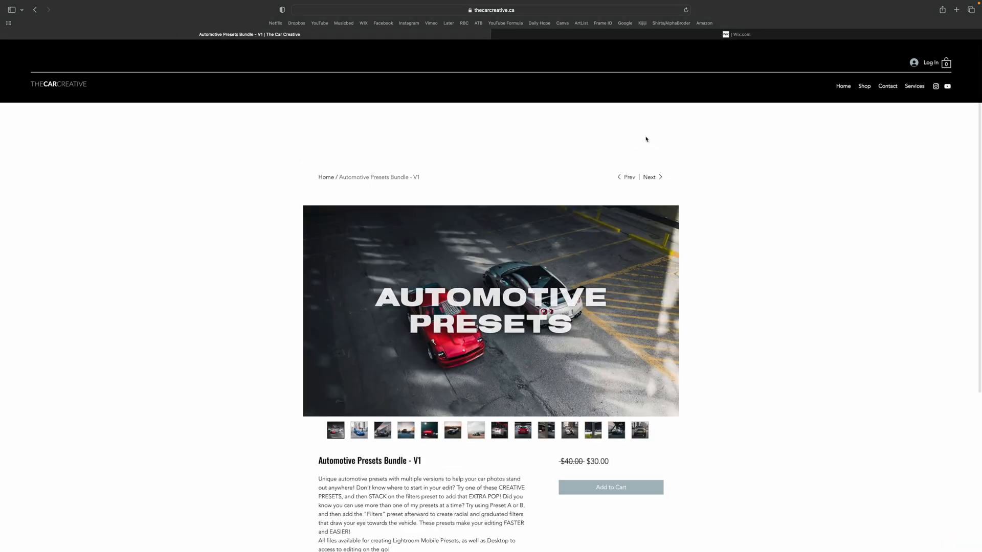